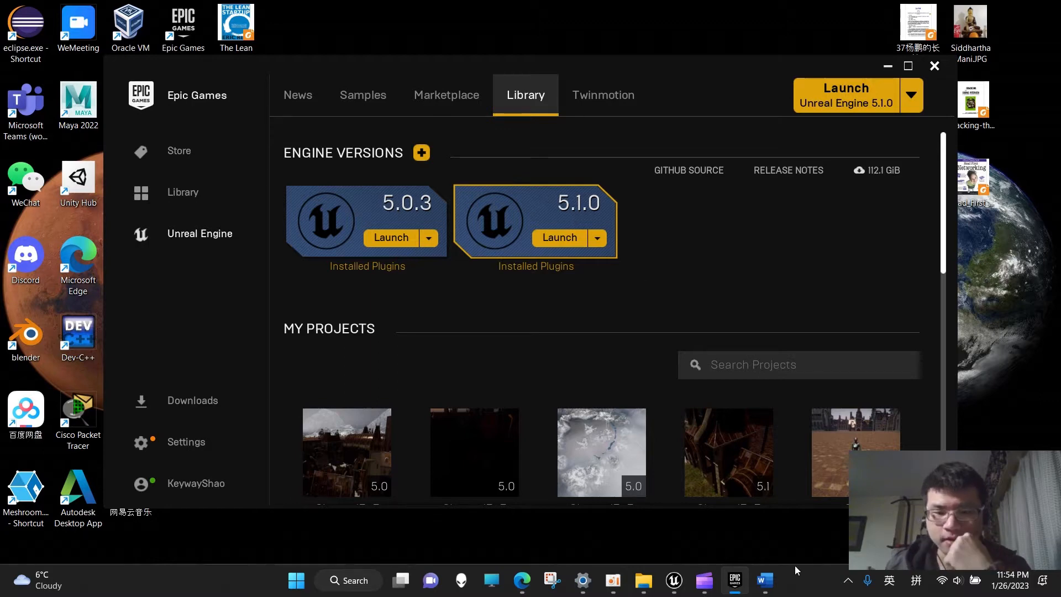
Step: Launch Unreal Engine 5.1 from the Library and choose the EoE project in the project browser
left_click(764, 580)
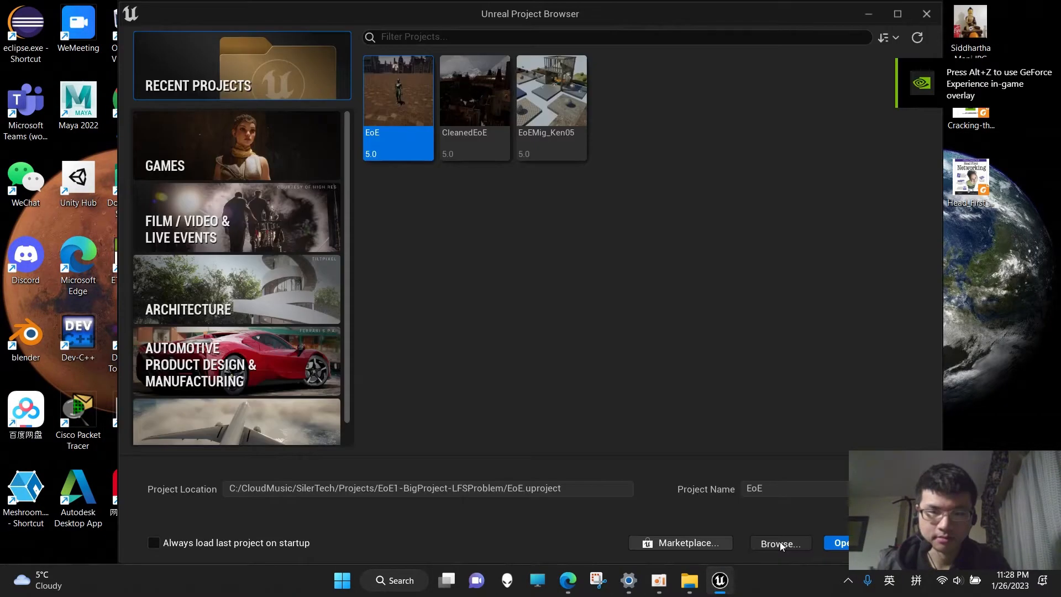
left_click(779, 543)
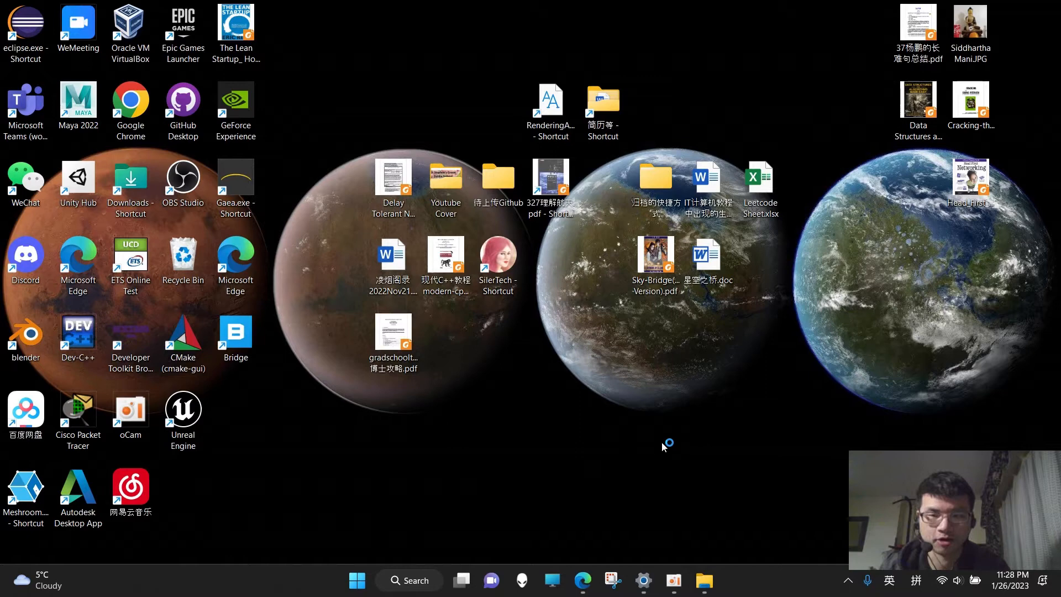
Step: Load the EoE project in the editor, surfacing the missing Shader Model 6 settings warnings
double_click(182, 407)
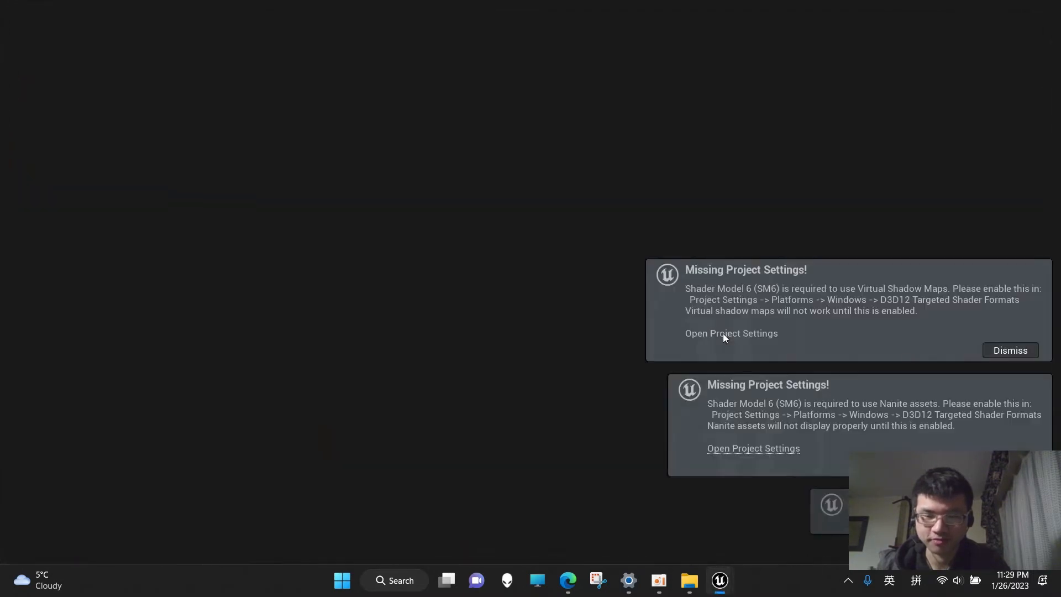
Step: Tick SM6 under Platforms > Windows D3D12 Targeted Shader Formats from the warning, then relaunch the editor
left_click(731, 333)
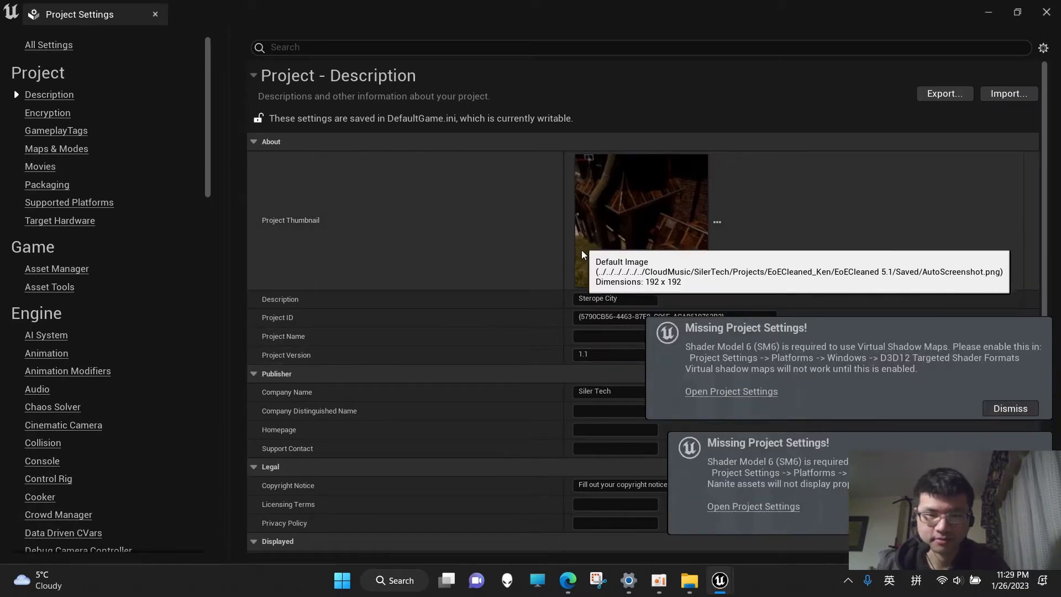
scroll("down", 3)
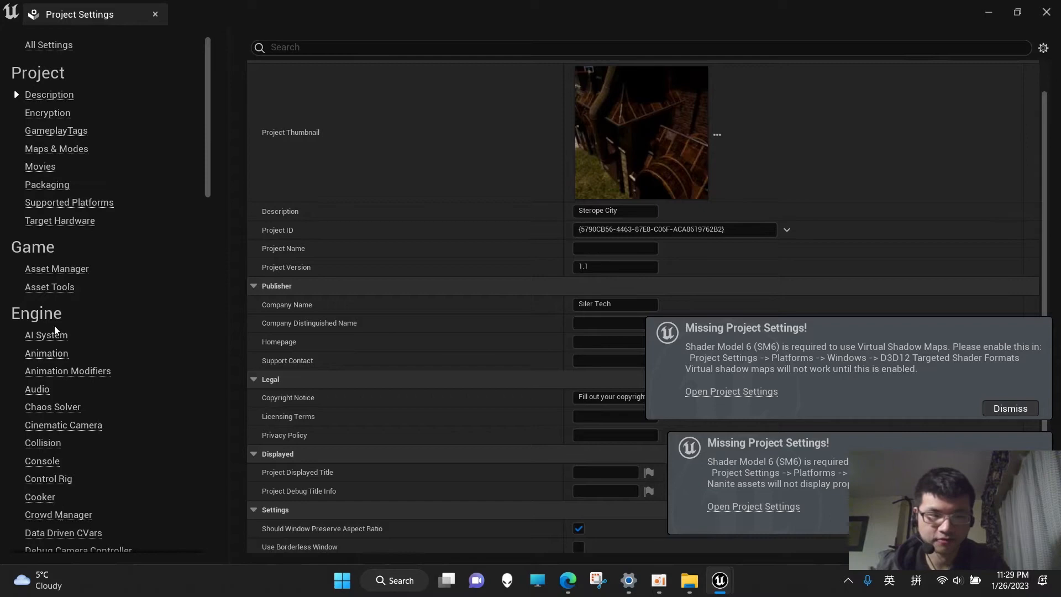
scroll("down", 3)
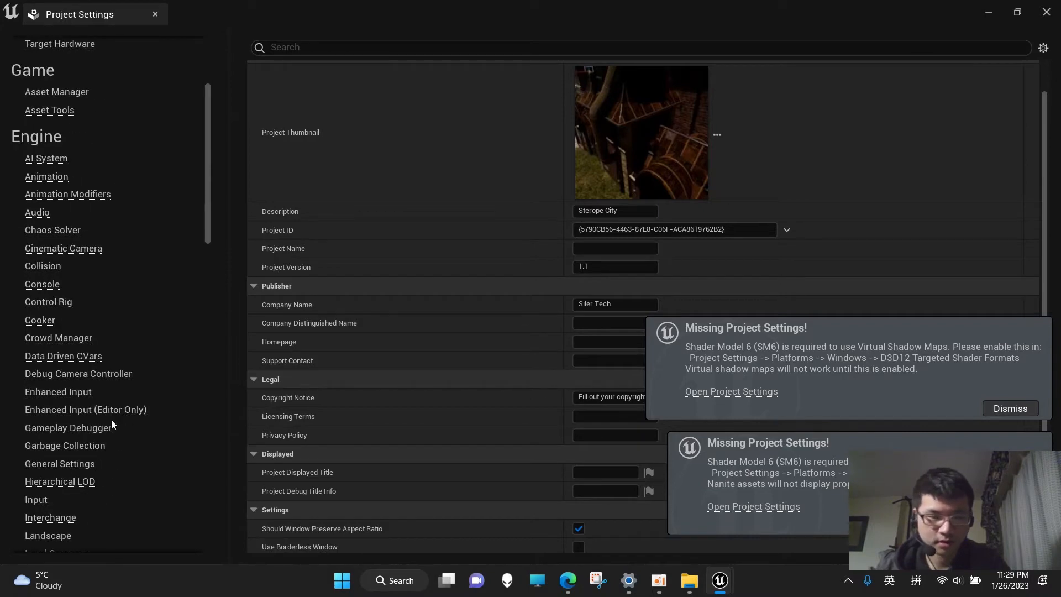
scroll("down", 3)
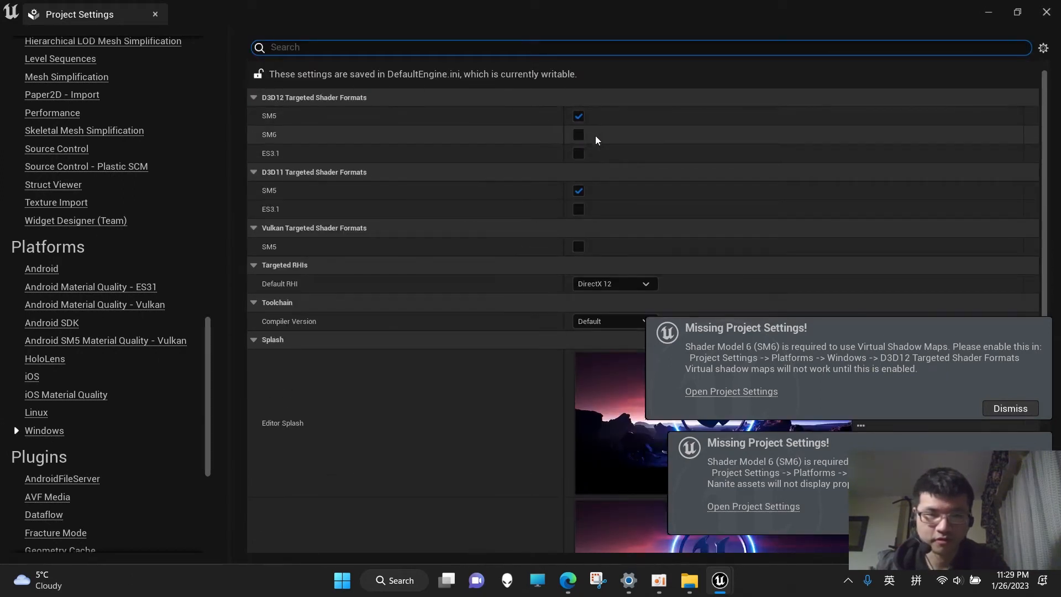
left_click(578, 134)
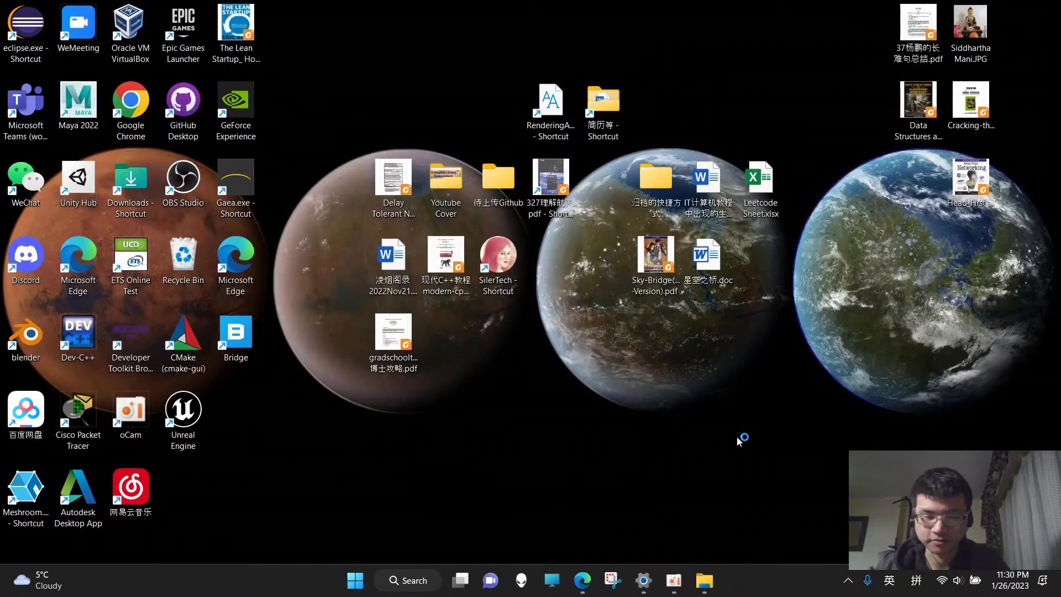
double_click(182, 409)
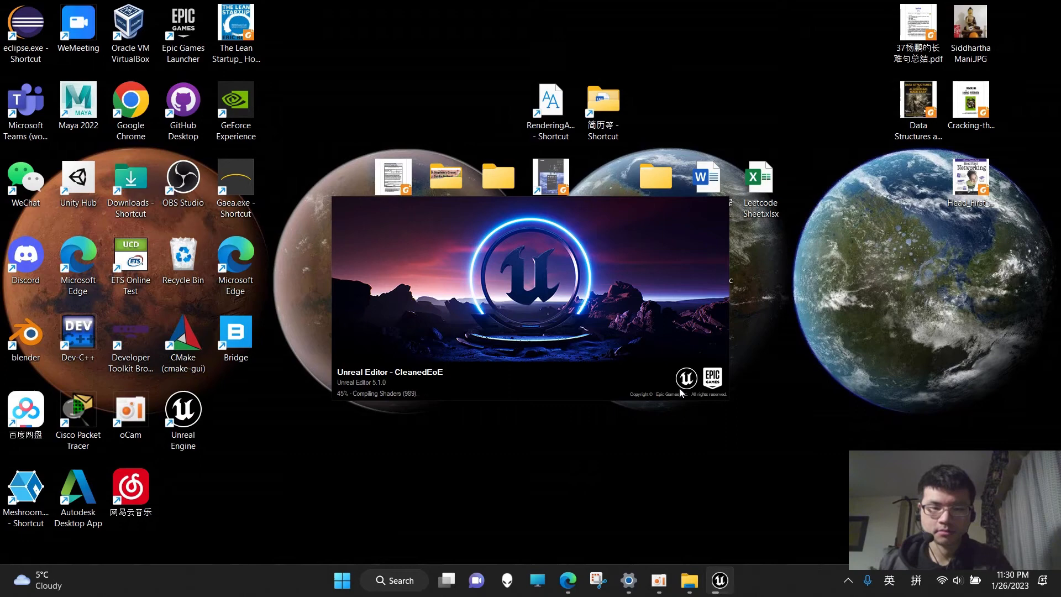